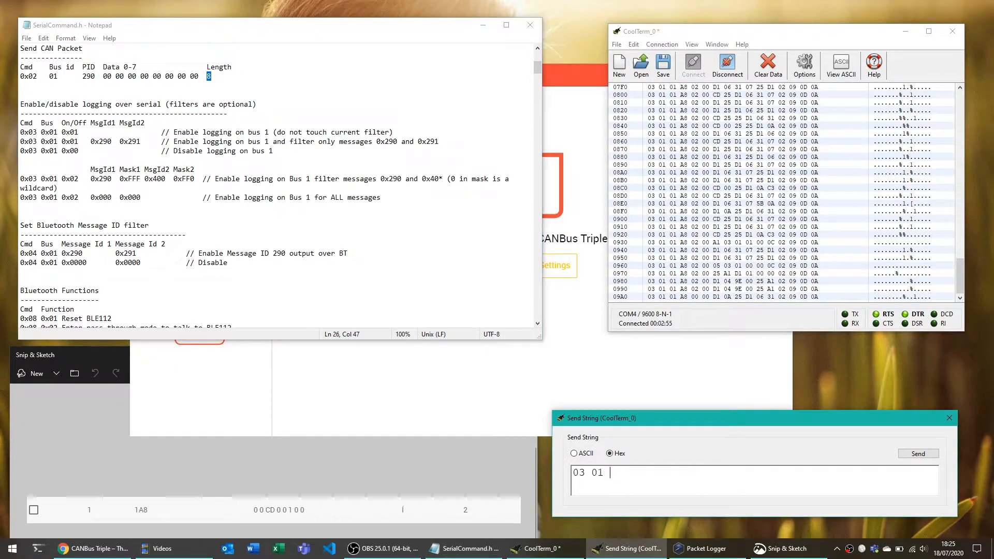
Correct the hex packet to begin '02 01' and add ID bytes '01 a8'.
key(Backspace)
text(2)
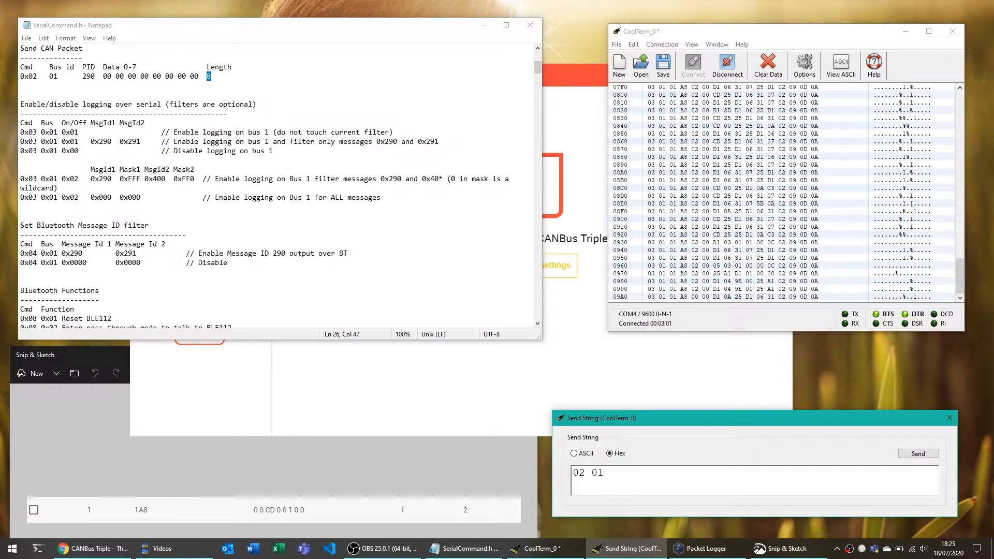
text(01 a)
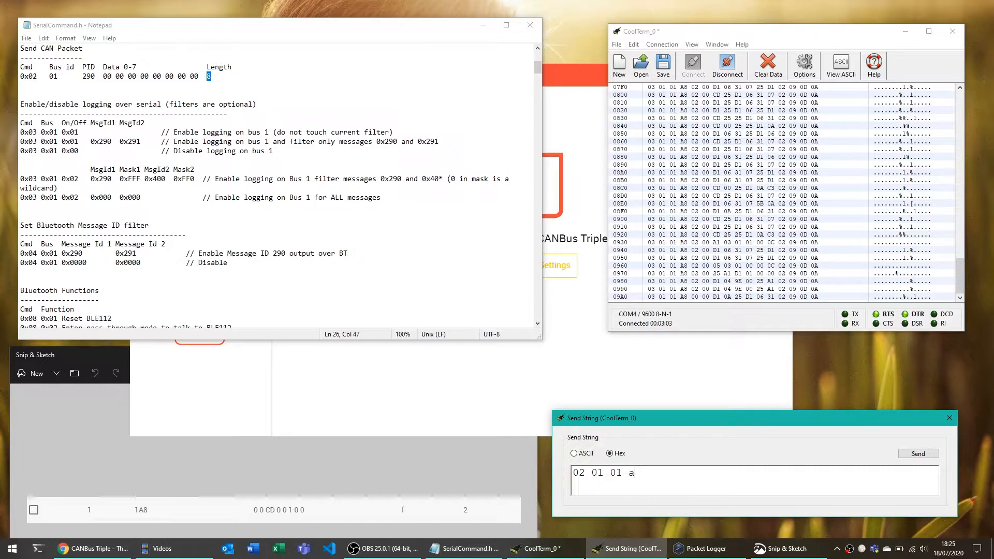
text(8)
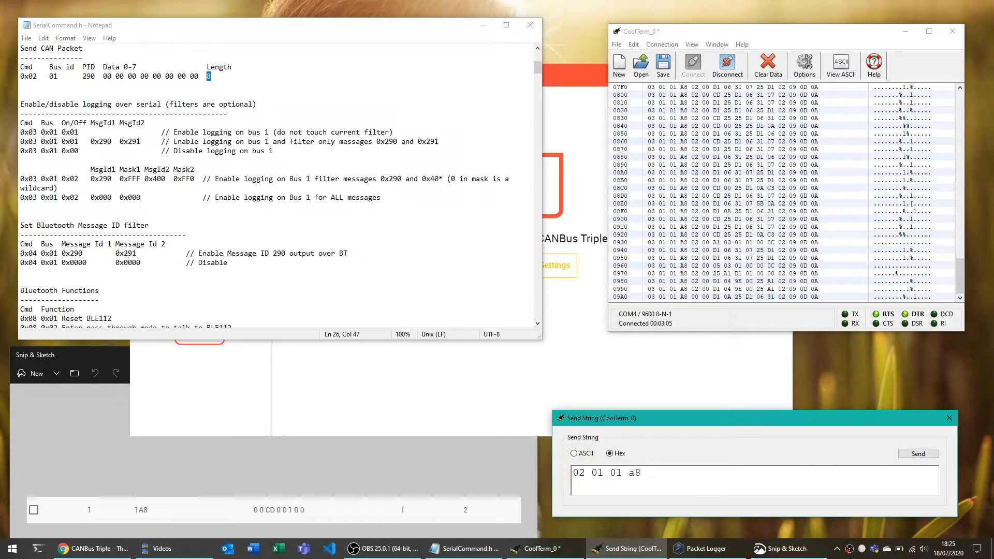